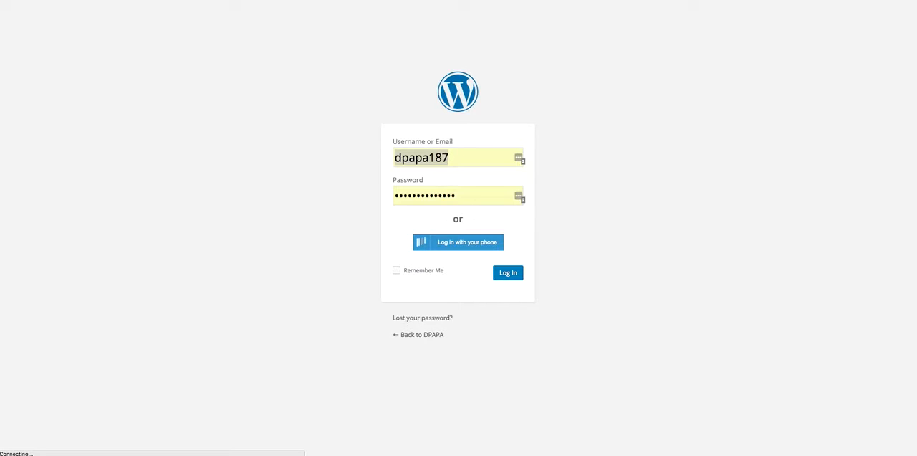
Log in to the Passion Blog Pro members area and reach the welcome lesson list.
left_click(507, 273)
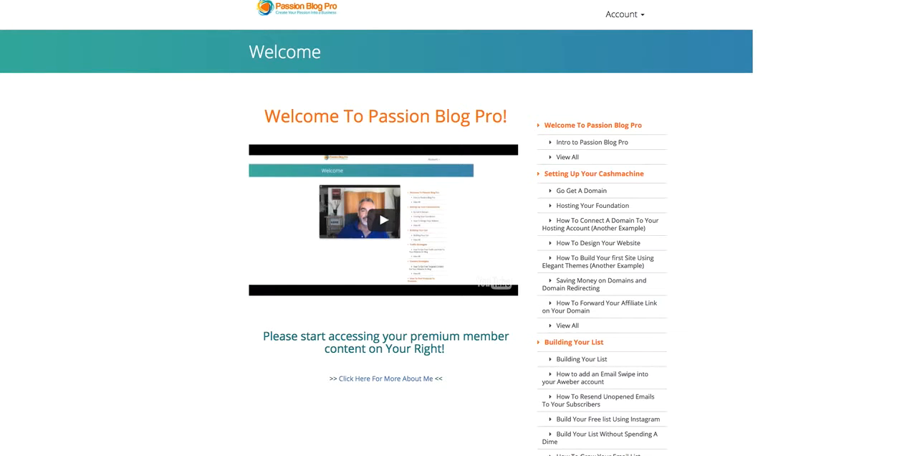
mouse_move(154, 41)
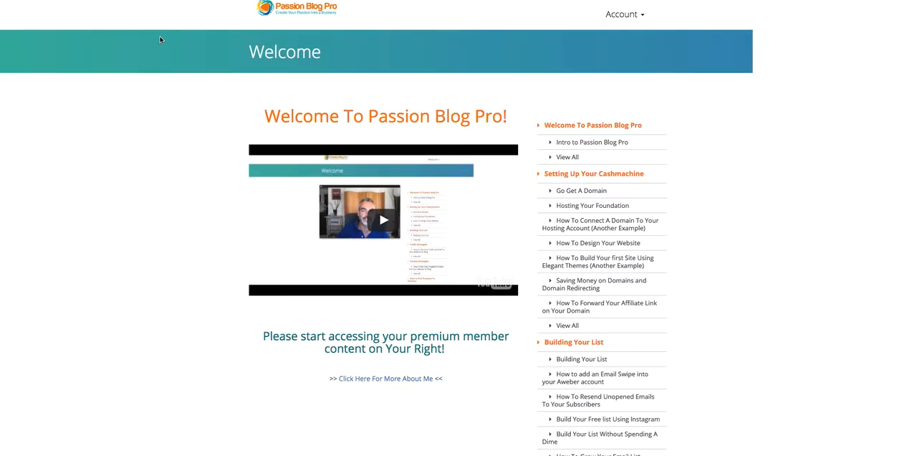
mouse_move(281, 41)
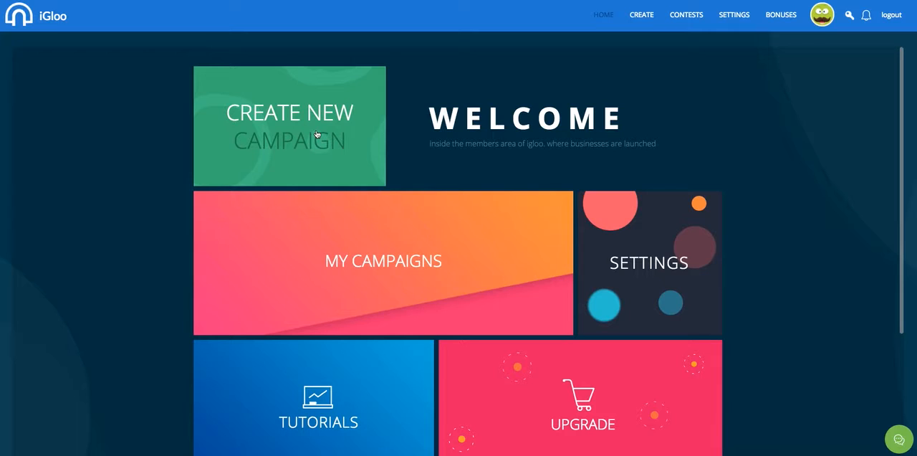
mouse_move(220, 126)
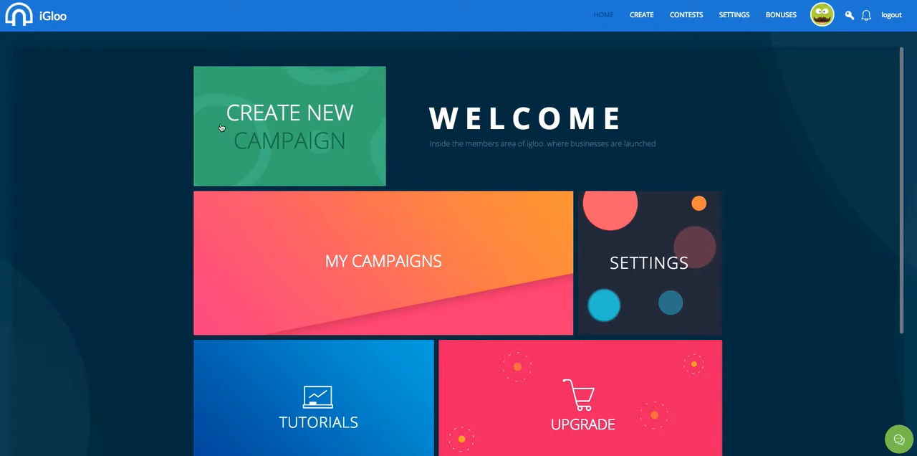
mouse_move(307, 249)
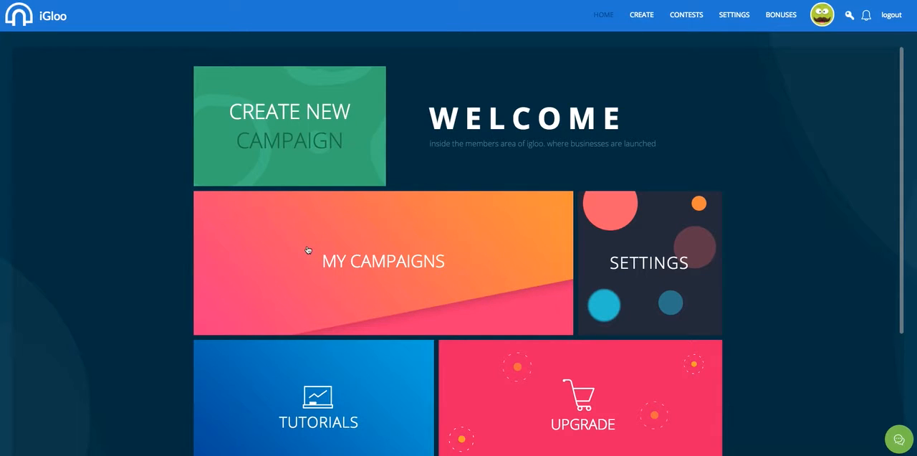
mouse_move(314, 224)
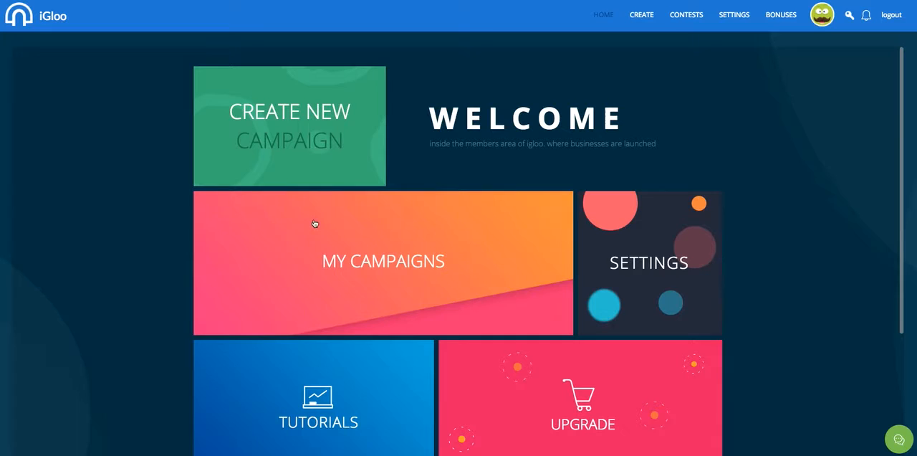
Create a new campaign named 'Passion Blog Pro' from My Campaigns.
left_click(384, 261)
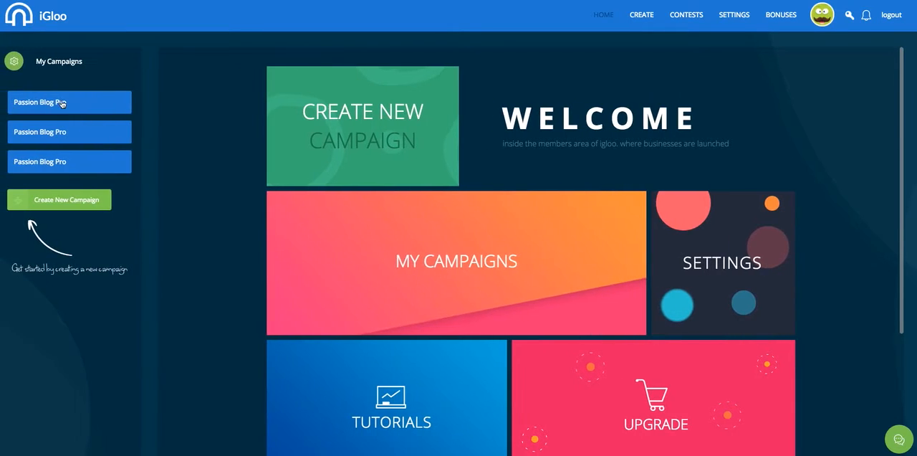
left_click(59, 199)
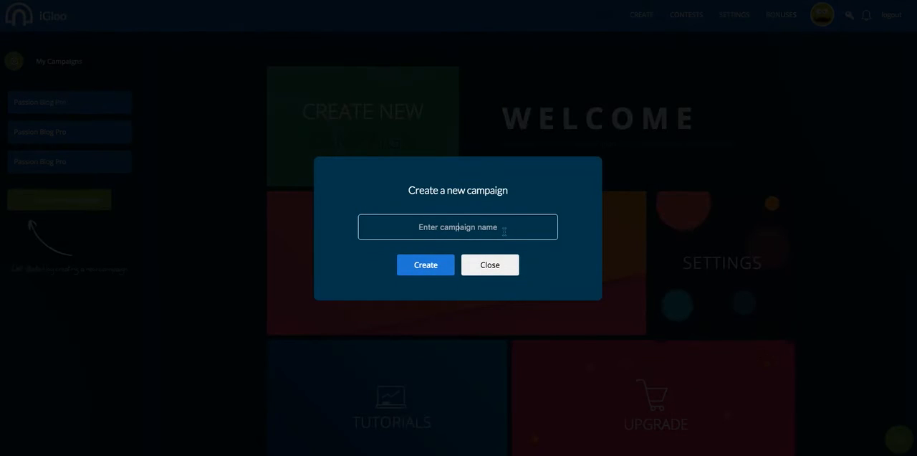
type("Passsio")
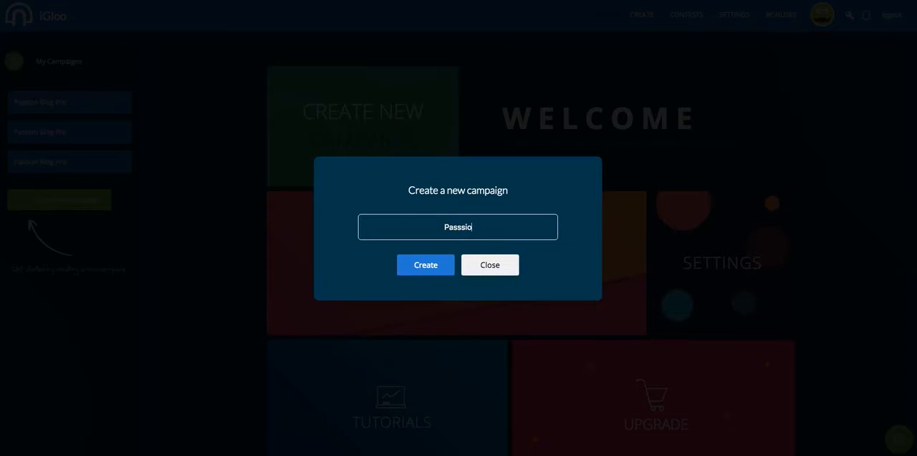
type("Passion Blog Pro")
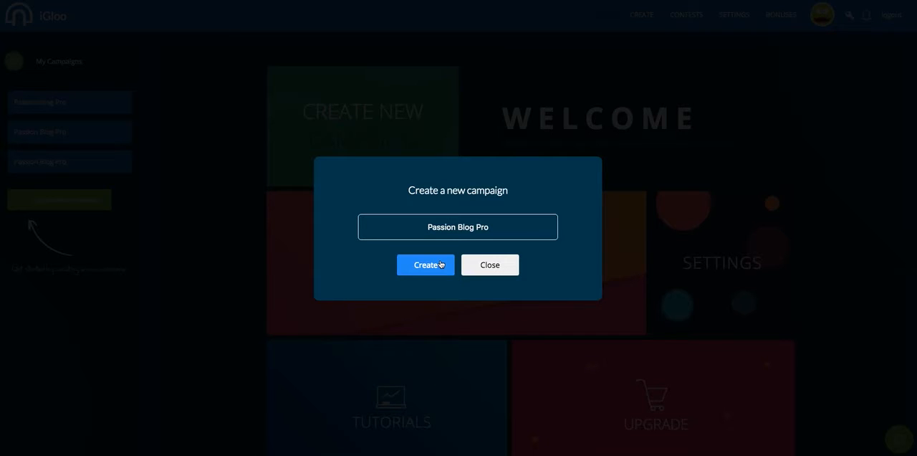
left_click(425, 264)
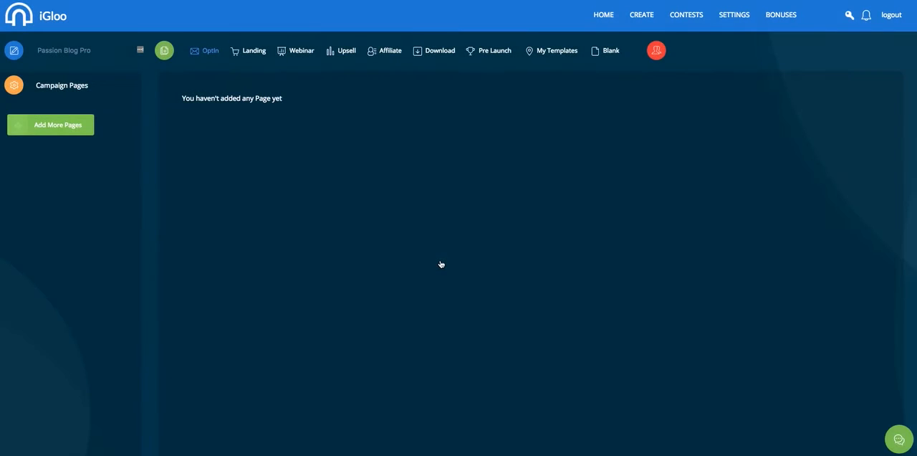
mouse_move(291, 118)
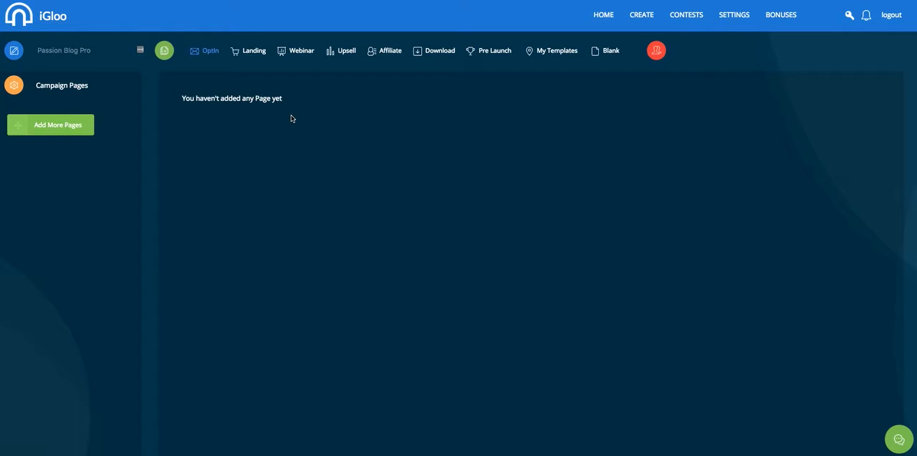
mouse_move(211, 92)
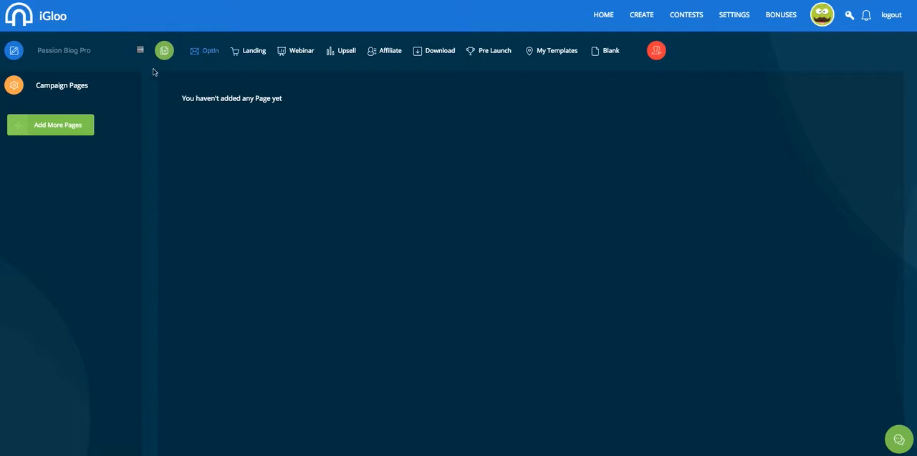
Add an opt-in page to the campaign to list the opt-in sign-up templates.
left_click(50, 125)
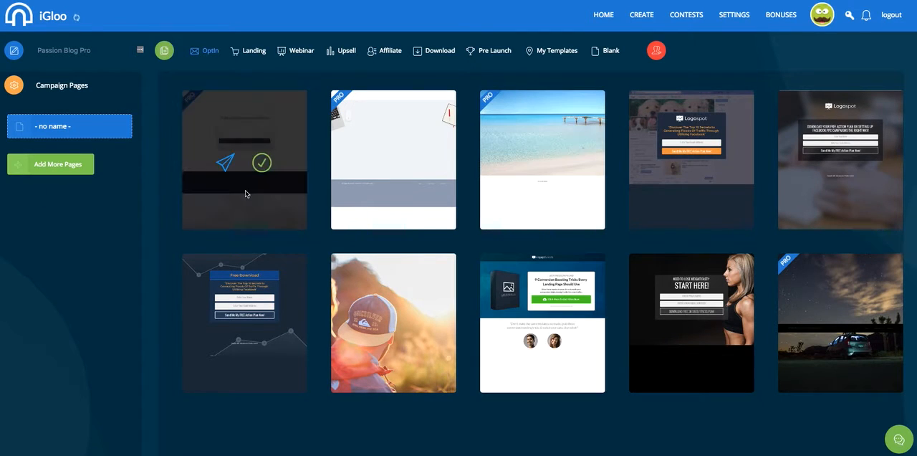
mouse_move(225, 162)
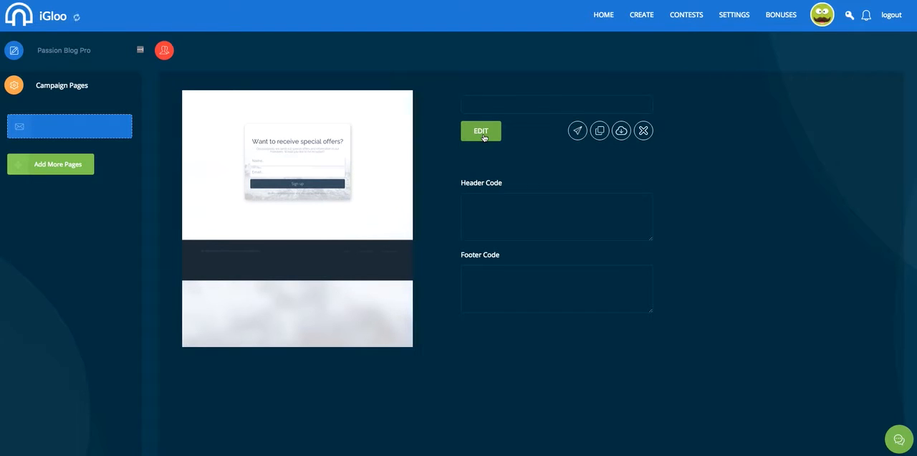
Edit the 'Want to receive special offers?' opt-in page in the page builder.
left_click(481, 130)
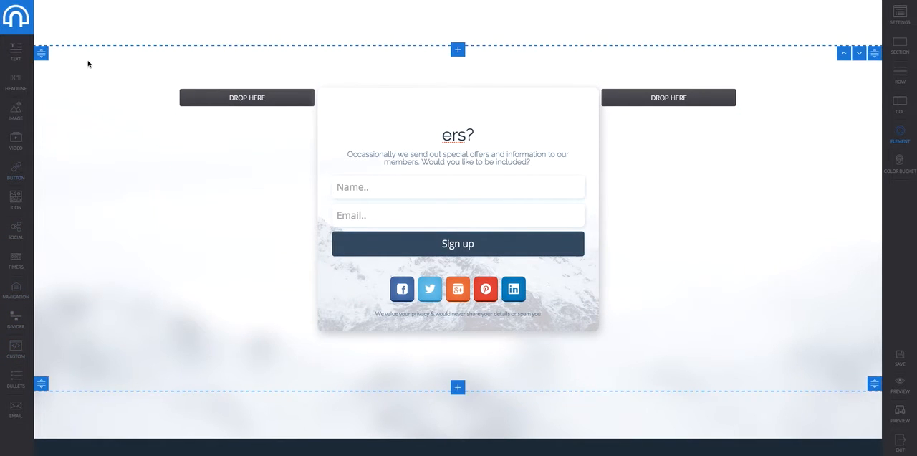
mouse_move(92, 106)
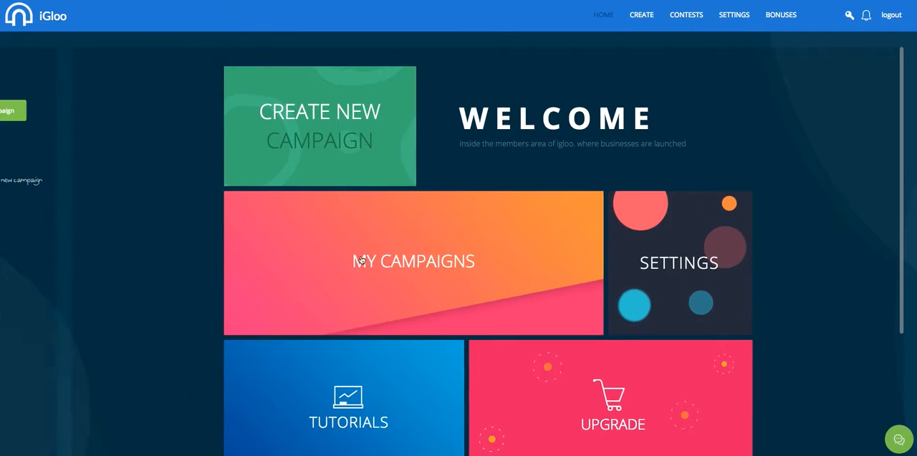
Create another new campaign named 'testy' from the home dashboard.
left_click(318, 126)
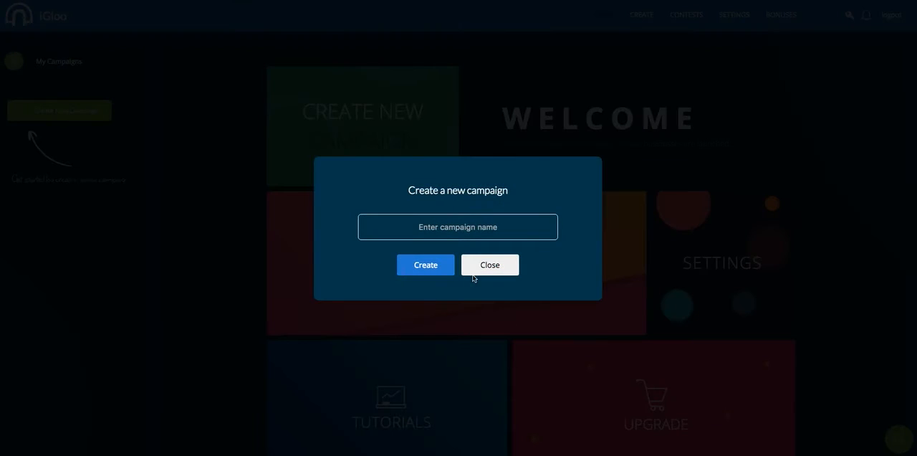
type("testy")
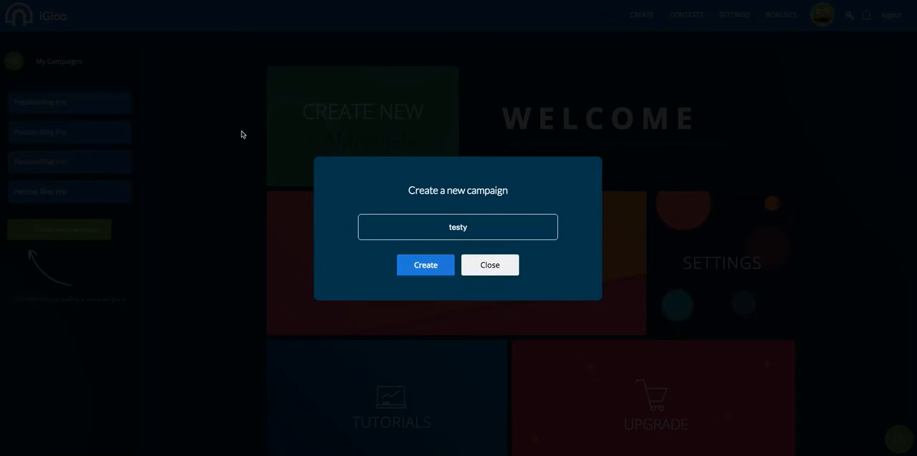
left_click(425, 263)
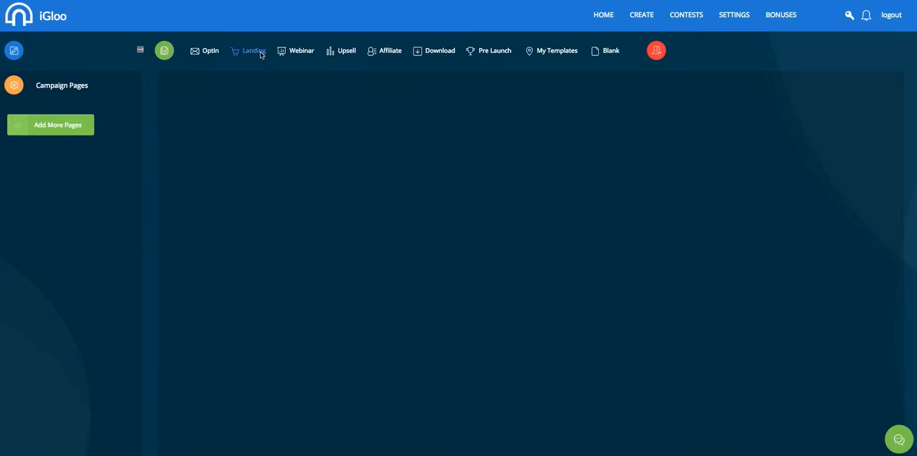
Add a landing page and browse down to the 'Marketing Websites Made Easy' template.
left_click(252, 52)
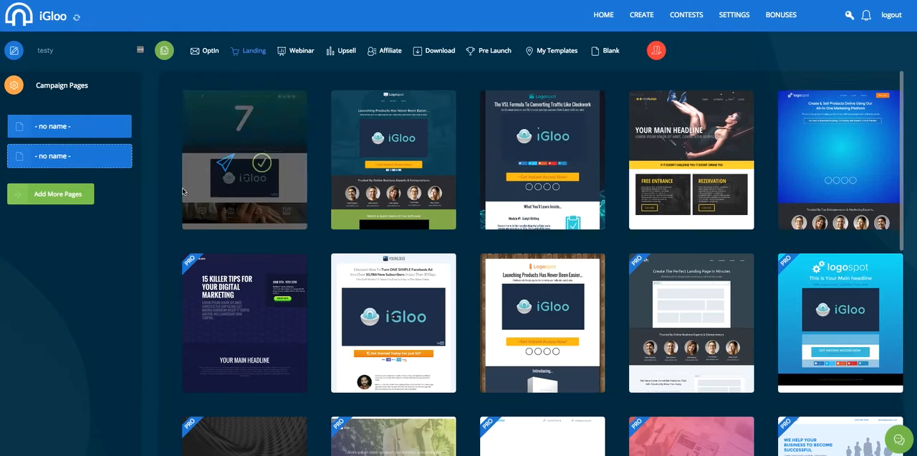
scroll("down", 3)
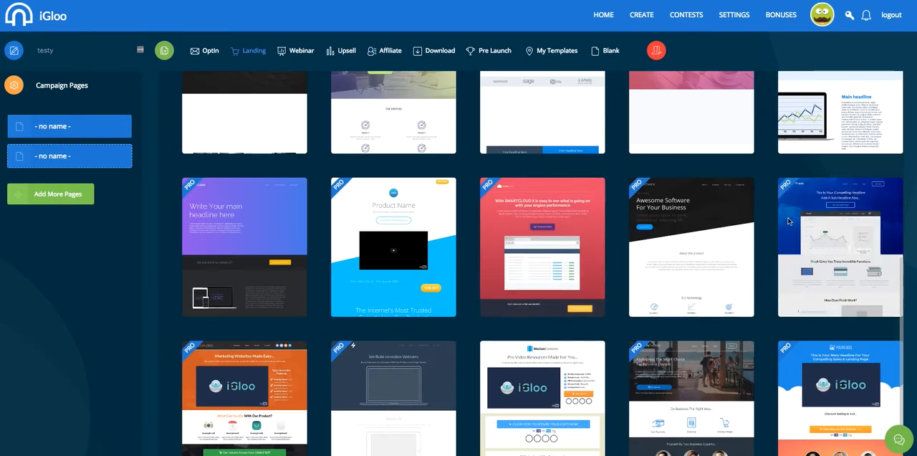
scroll("down", 3)
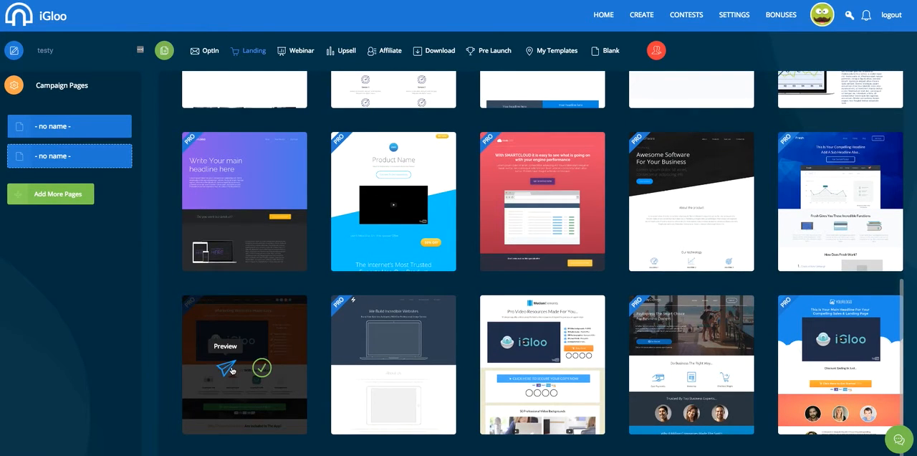
scroll("down", 3)
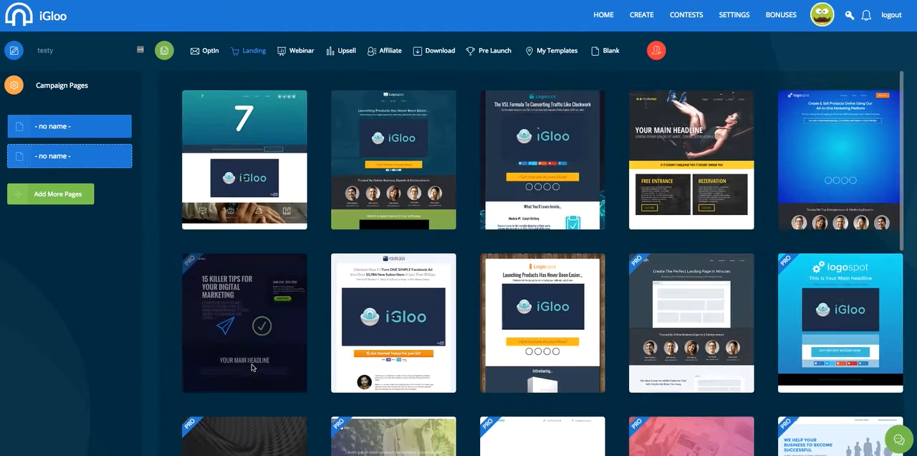
scroll("down", 3)
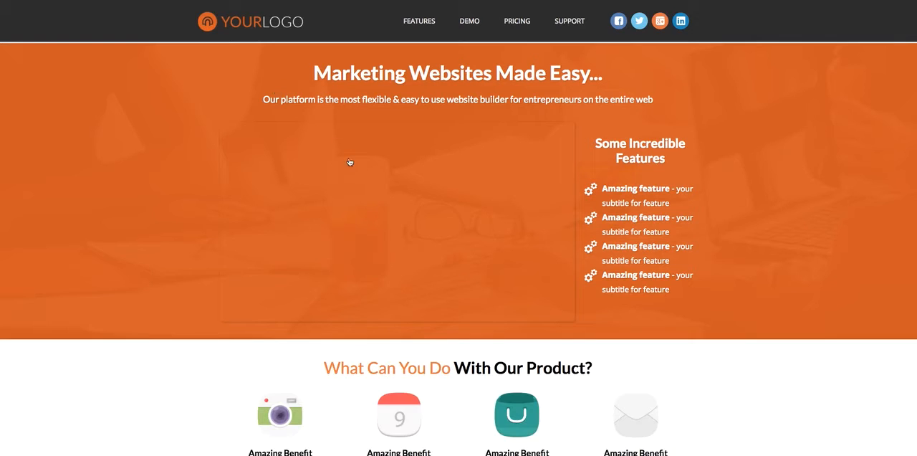
Finish browsing landing templates and switch the template browser to the Webinar category.
scroll("down", 3)
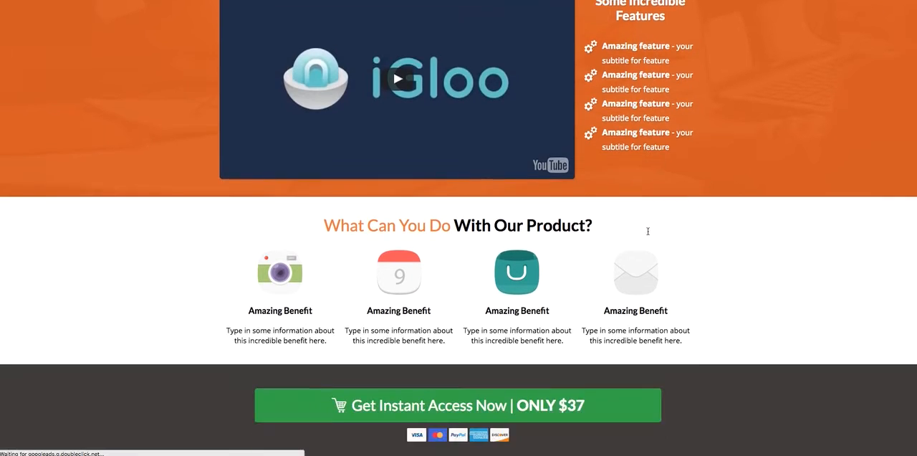
scroll("down", 3)
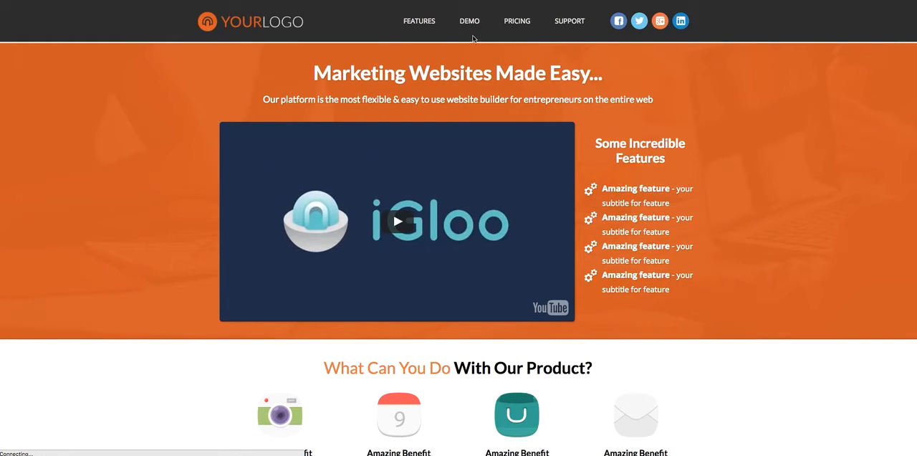
mouse_move(313, 90)
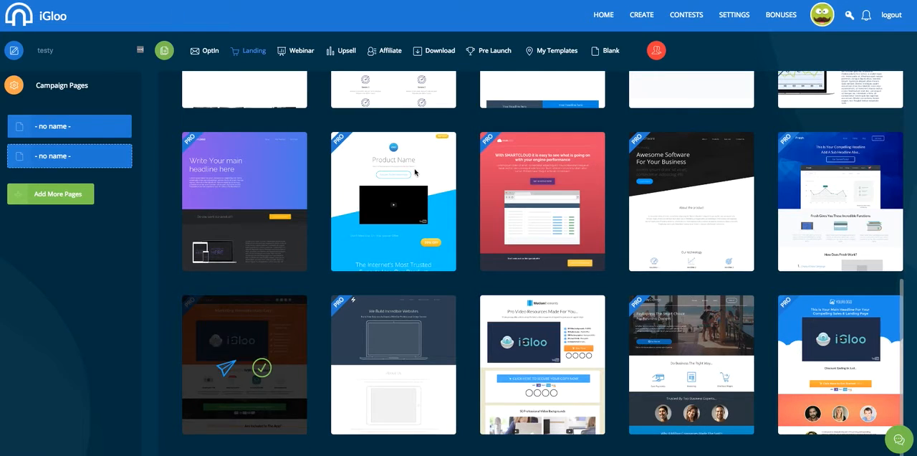
left_click(295, 50)
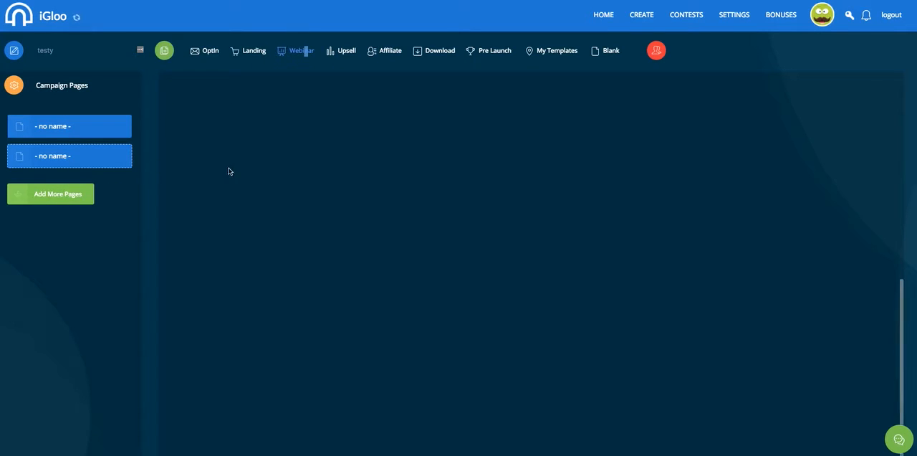
mouse_move(284, 152)
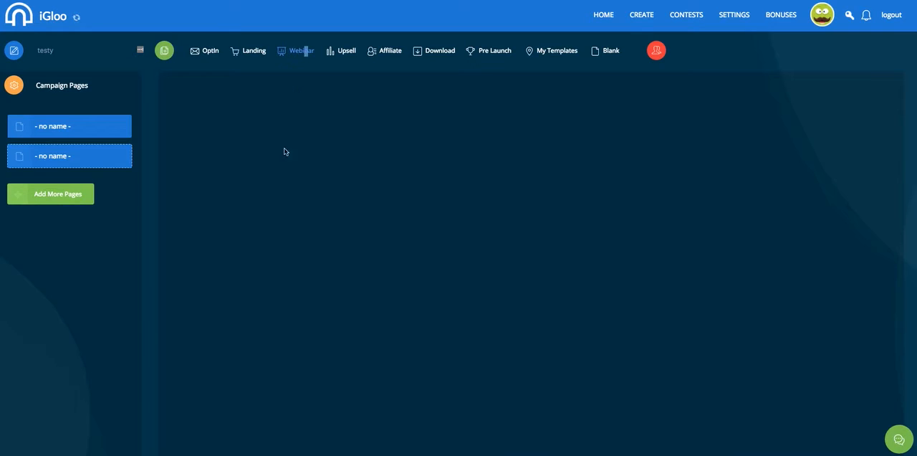
Load the three webinar templates and pick the first one.
left_click(295, 52)
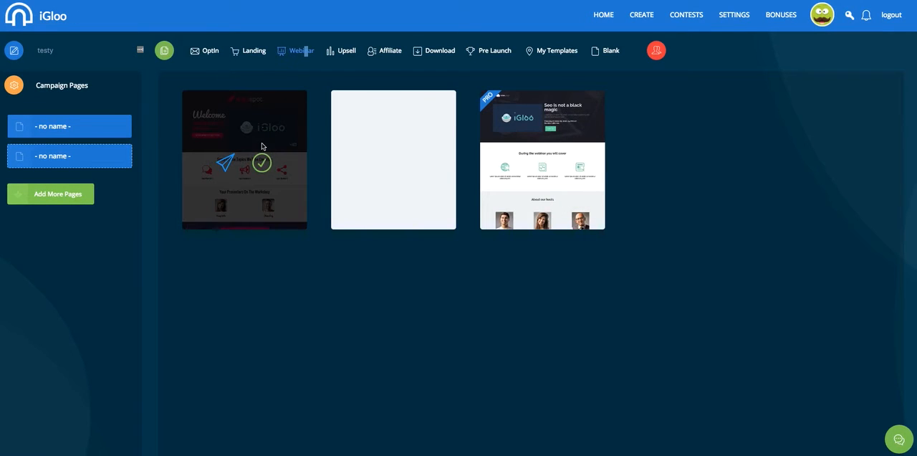
left_click(542, 158)
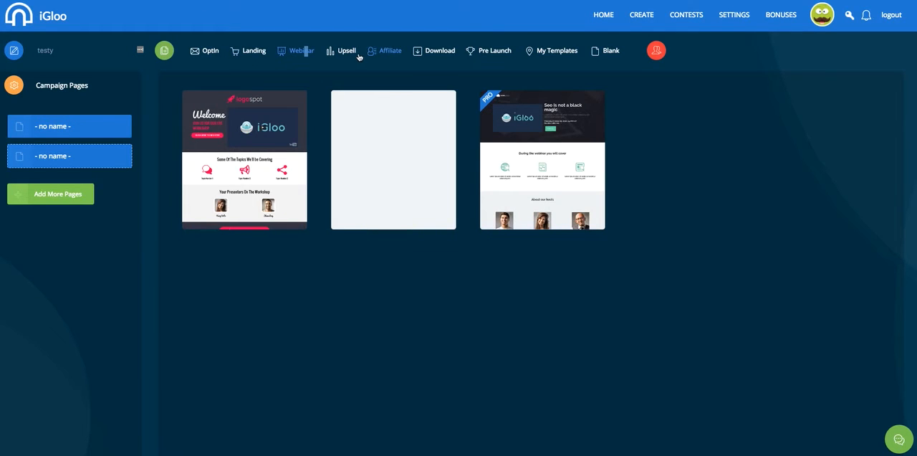
List the five upsell templates, preview the one-time special offer template, then close it.
left_click(347, 50)
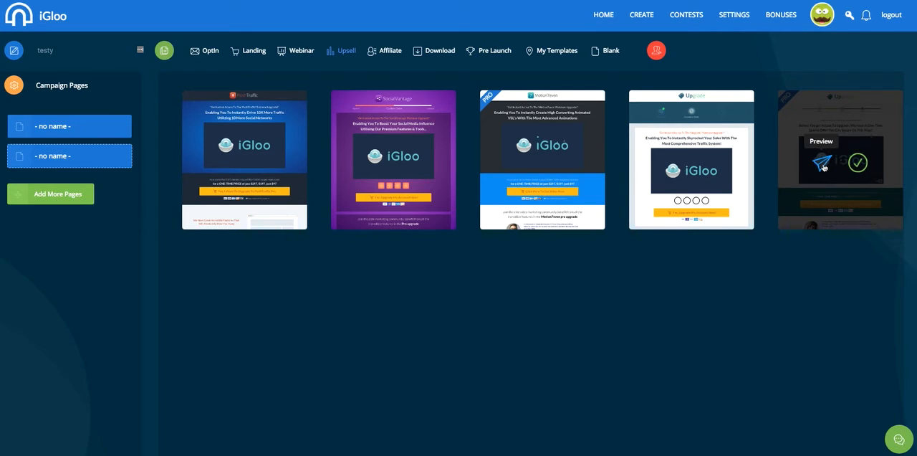
mouse_move(834, 180)
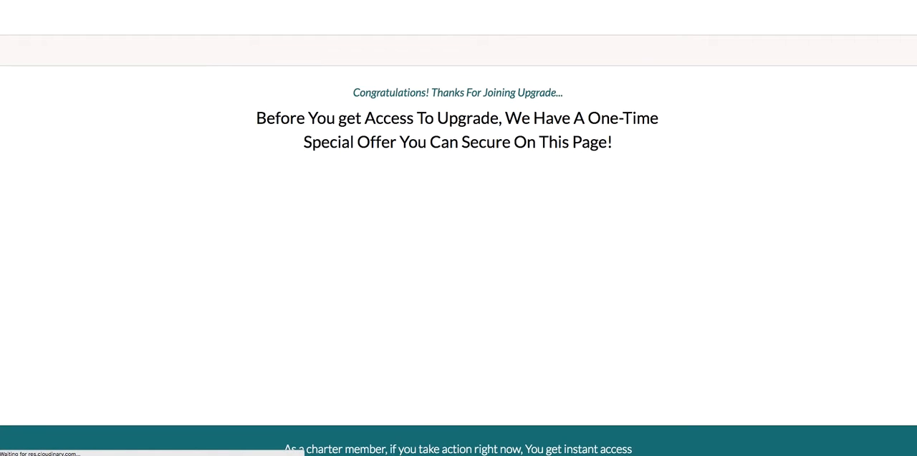
scroll("down", 3)
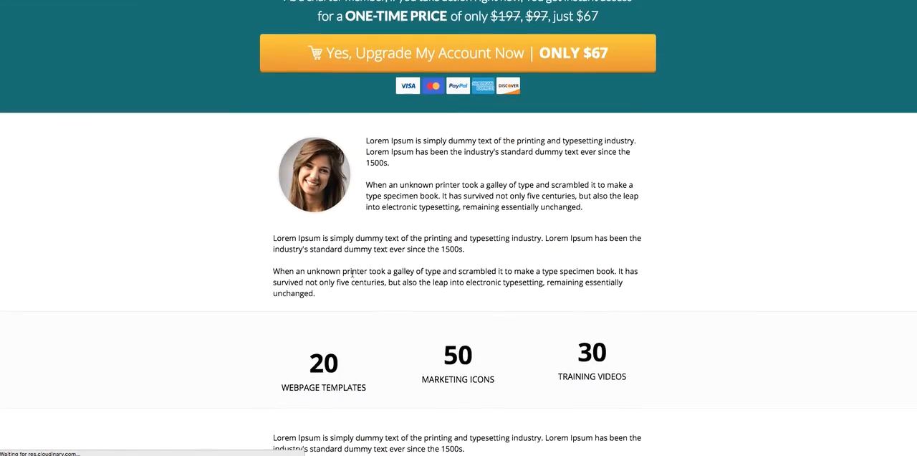
left_click(457, 51)
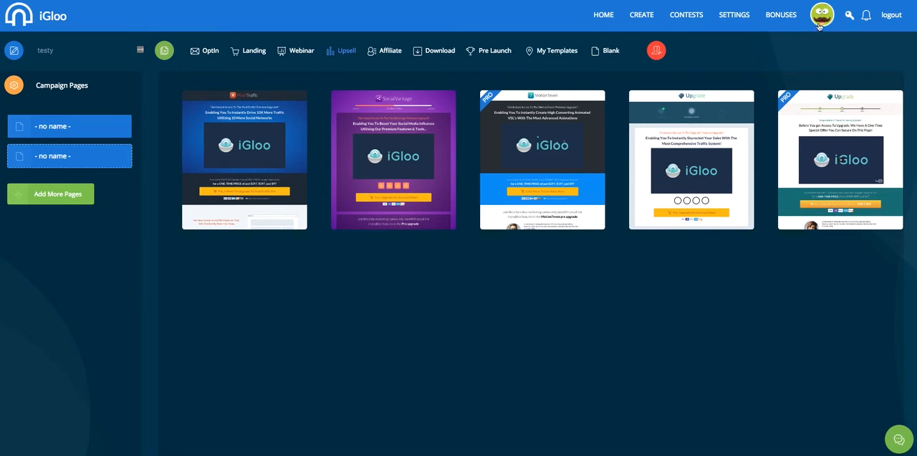
mouse_move(462, 52)
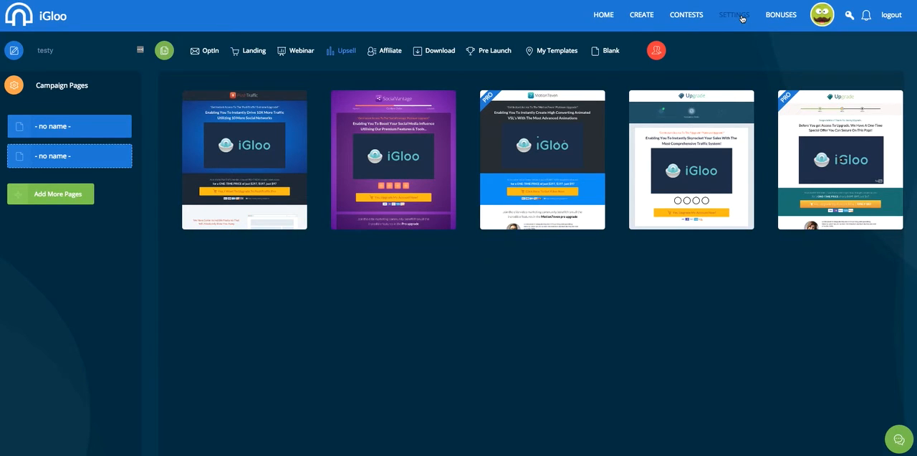
View the AWeber and GetResponse integration settings, dismiss the Pages Unresponsive warning and return home.
left_click(733, 15)
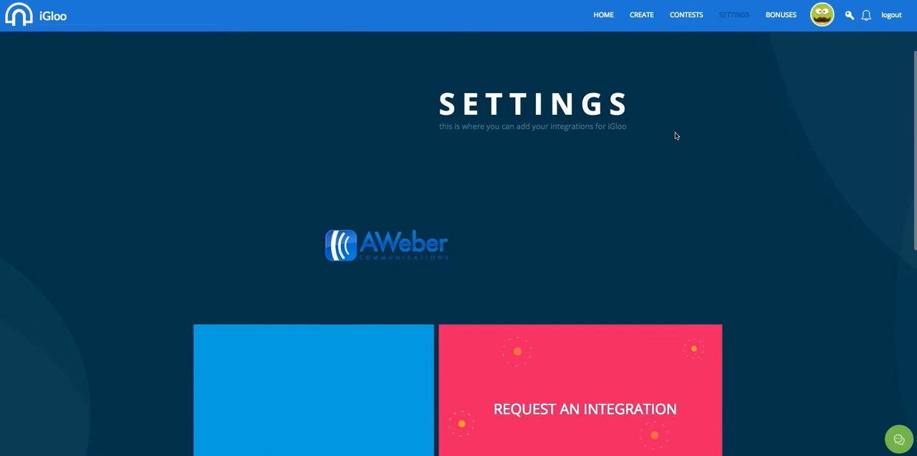
scroll("down", 3)
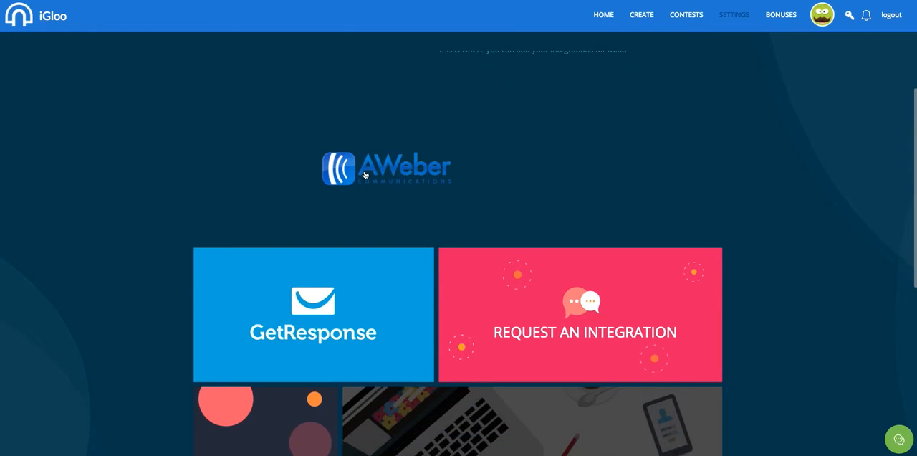
mouse_move(453, 198)
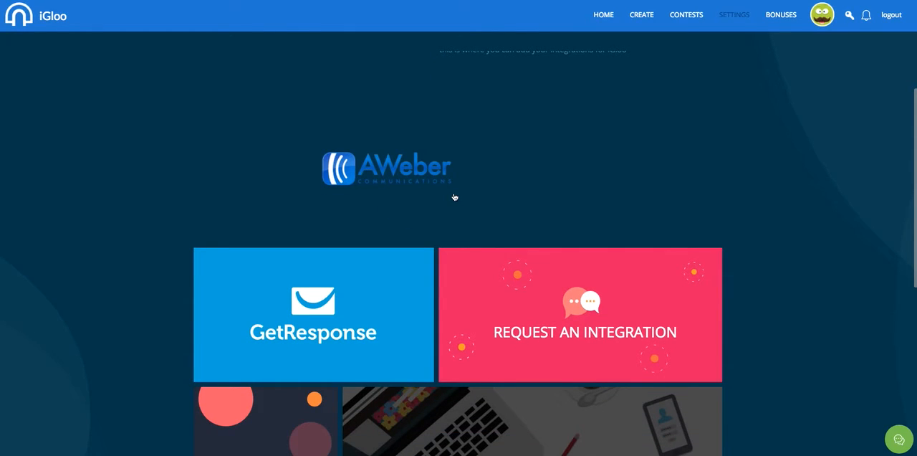
mouse_move(780, 18)
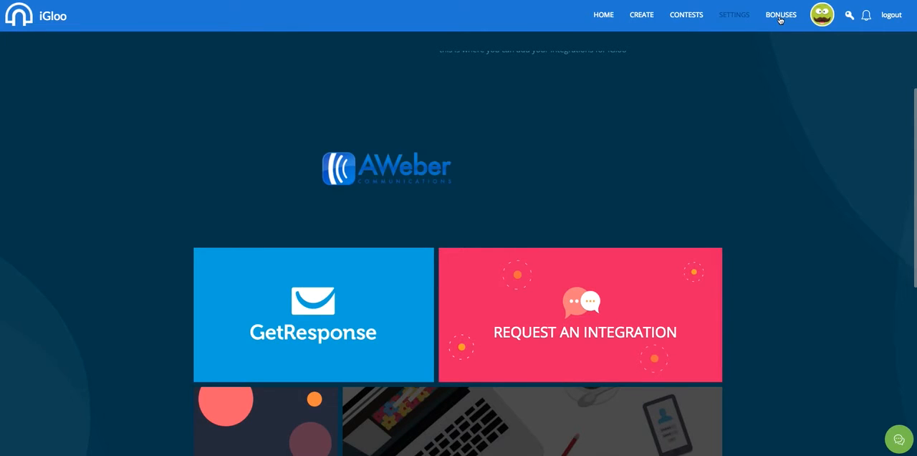
mouse_move(579, 19)
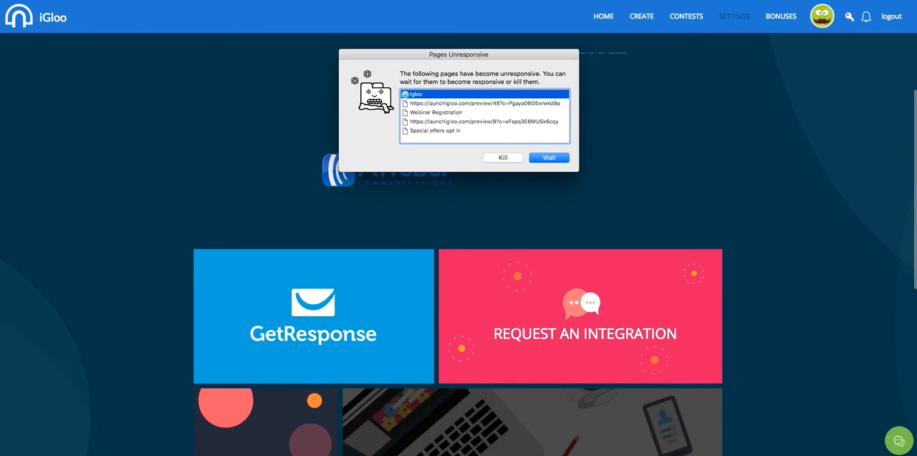
left_click(548, 158)
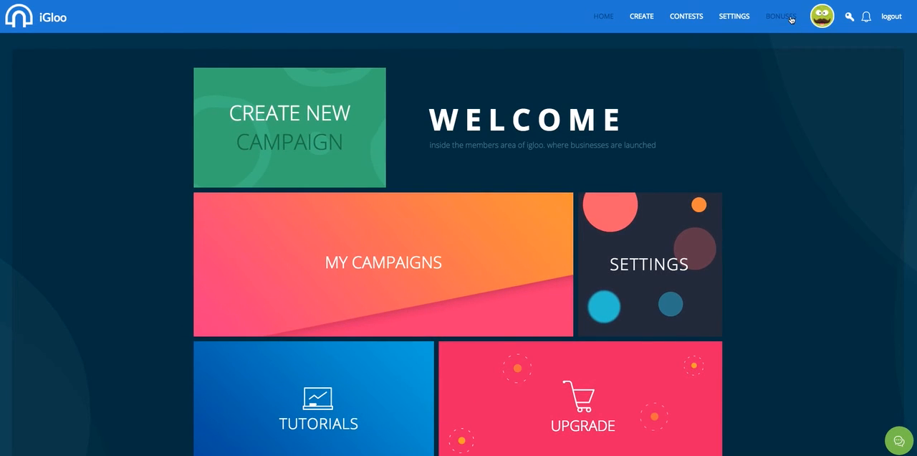
View the bonuses: affiliate page template, launch checklist and 200 royalty-free background images.
left_click(779, 17)
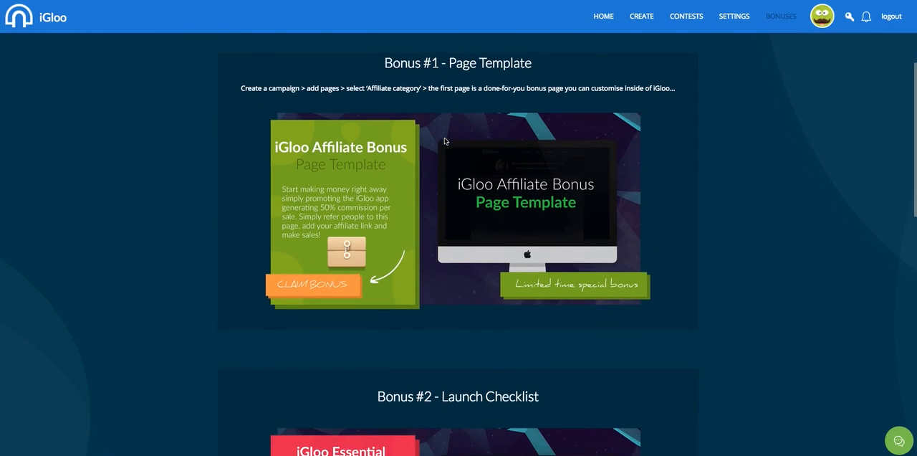
scroll("down", 3)
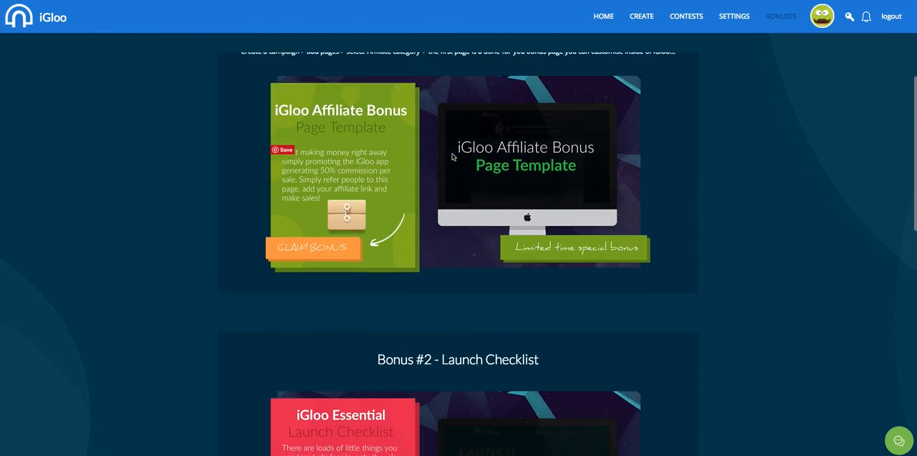
scroll("down", 3)
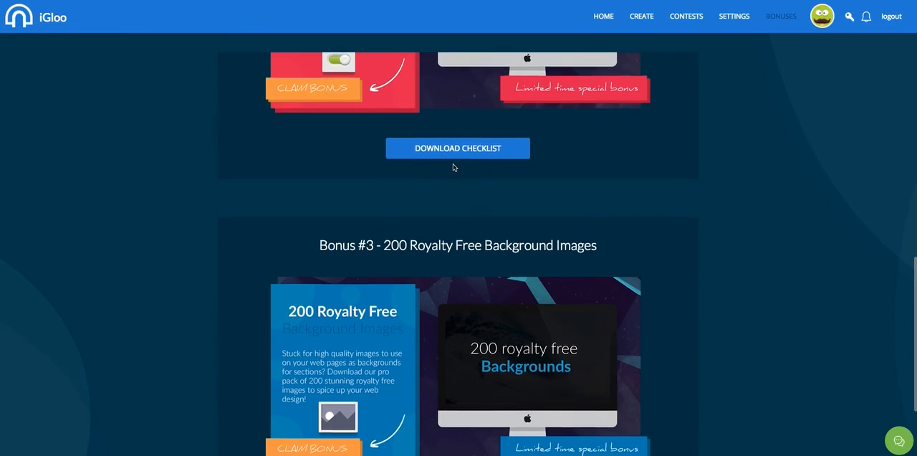
scroll("down", 3)
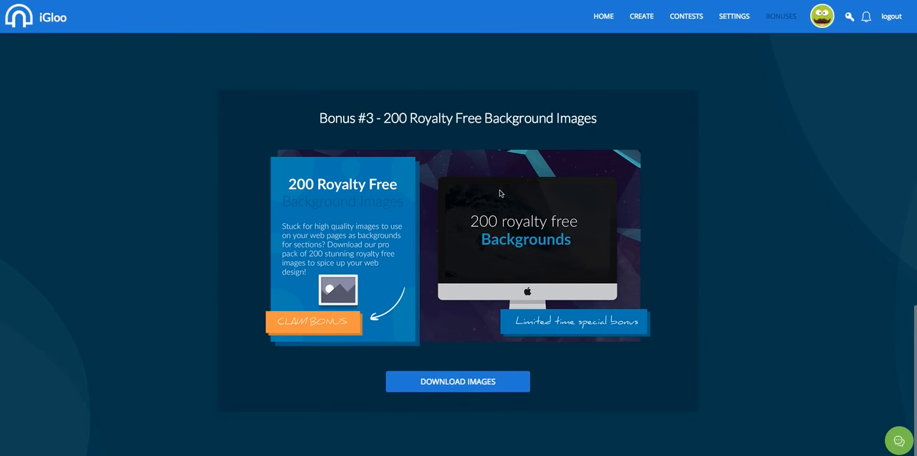
mouse_move(604, 154)
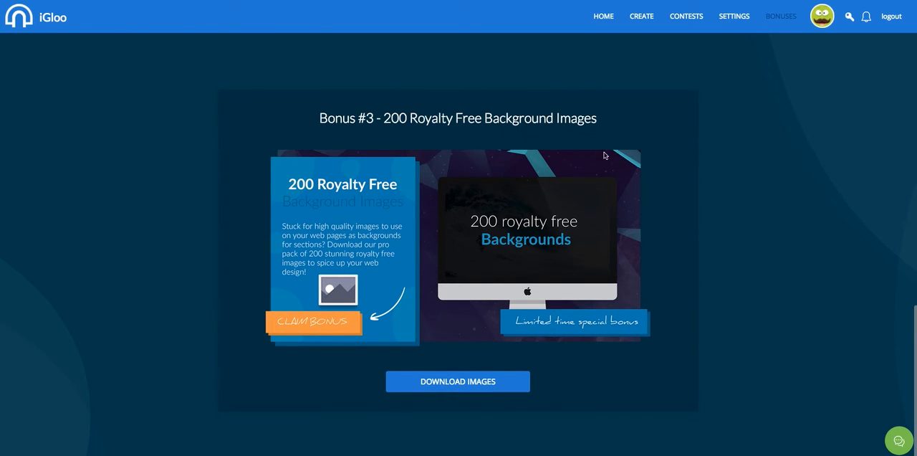
scroll("up", 3)
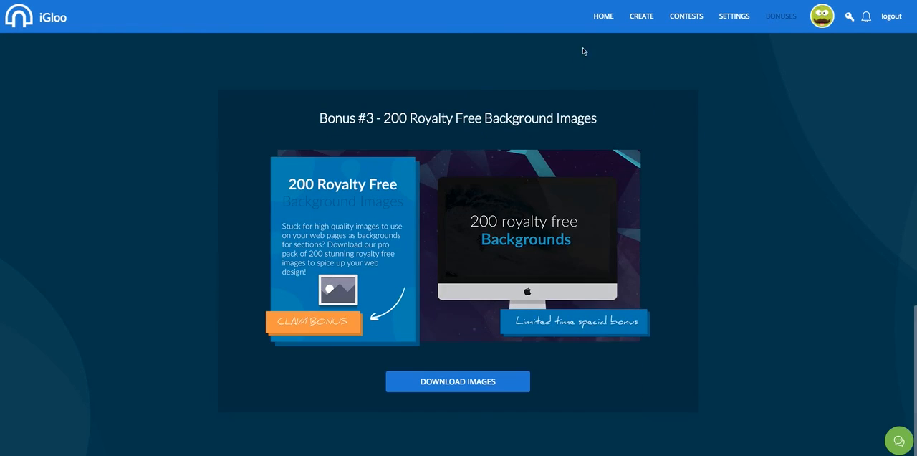
Return to the members area Welcome home page via the HOME link.
left_click(603, 15)
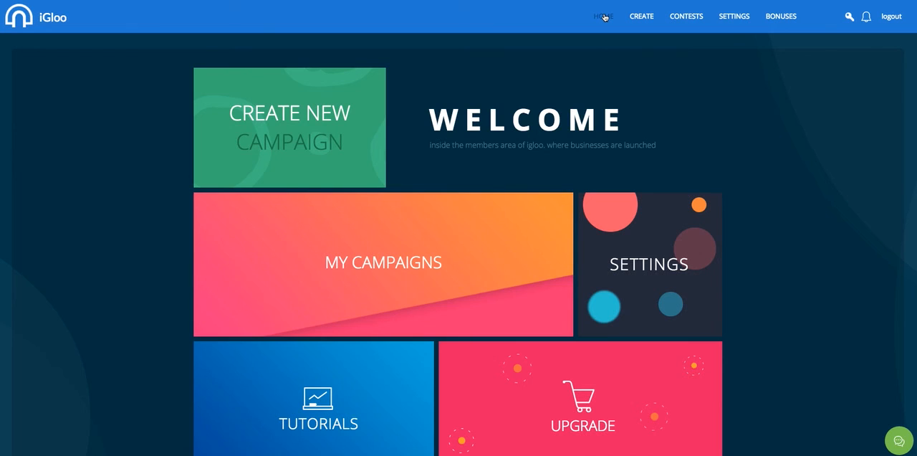
scroll("down", 3)
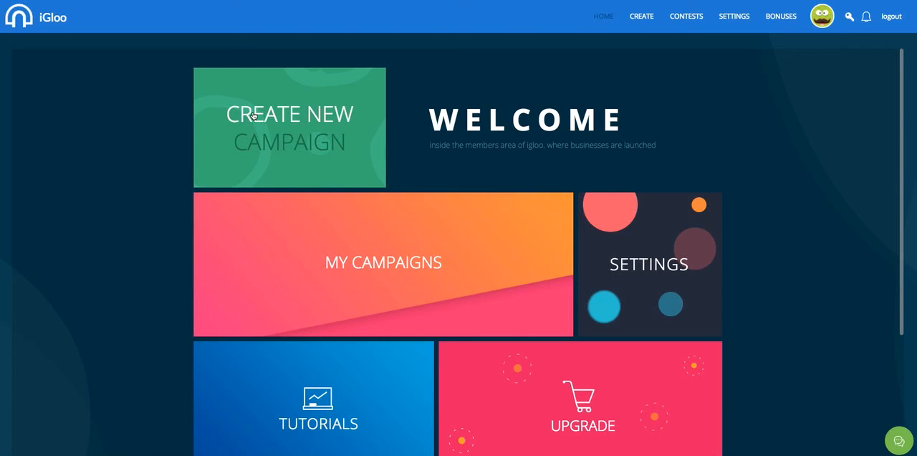
mouse_move(261, 117)
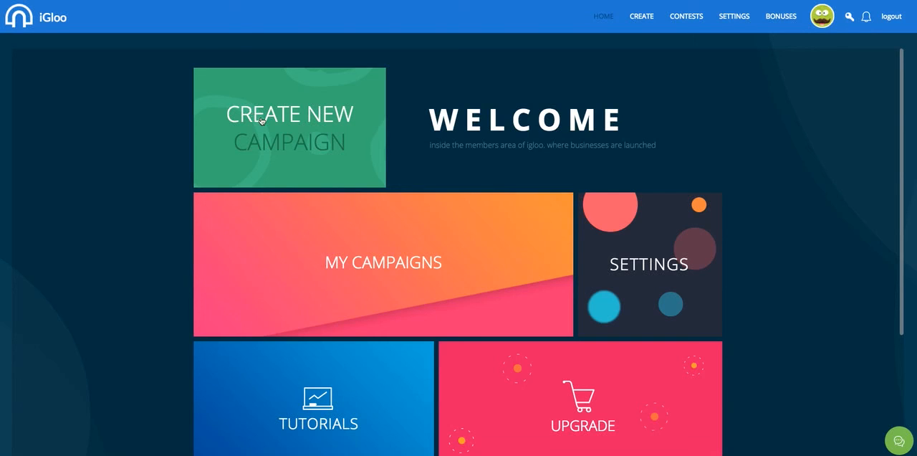
mouse_move(661, 15)
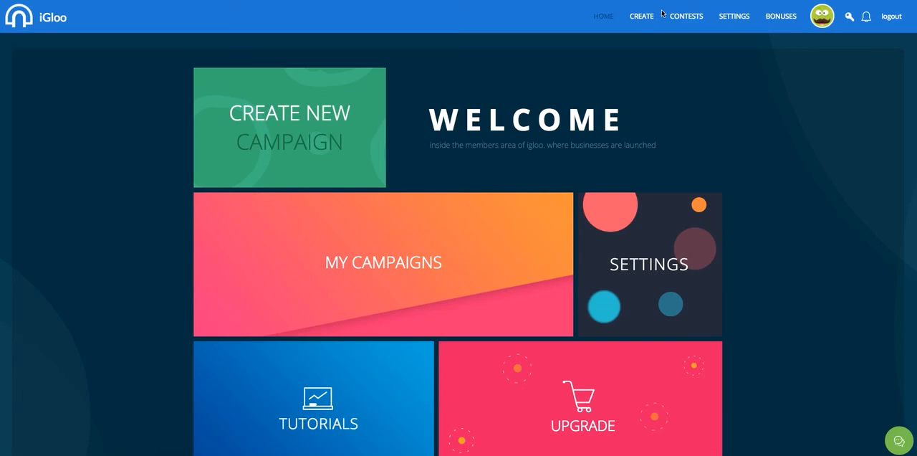
mouse_move(642, 16)
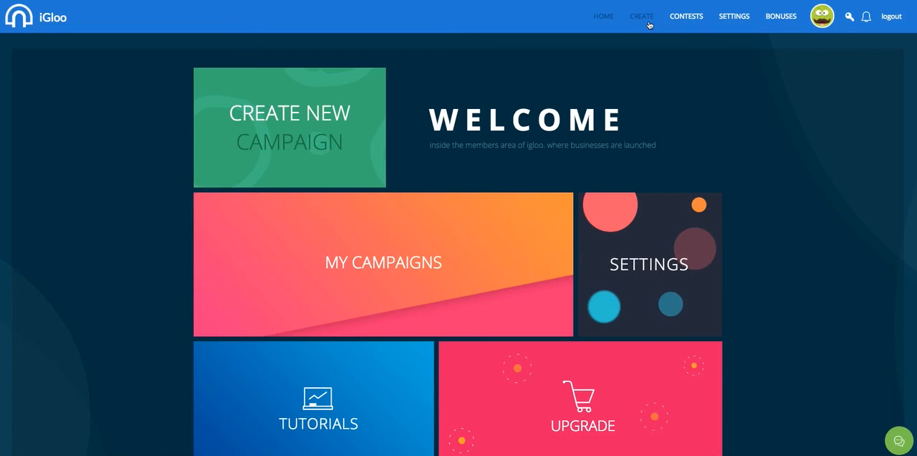